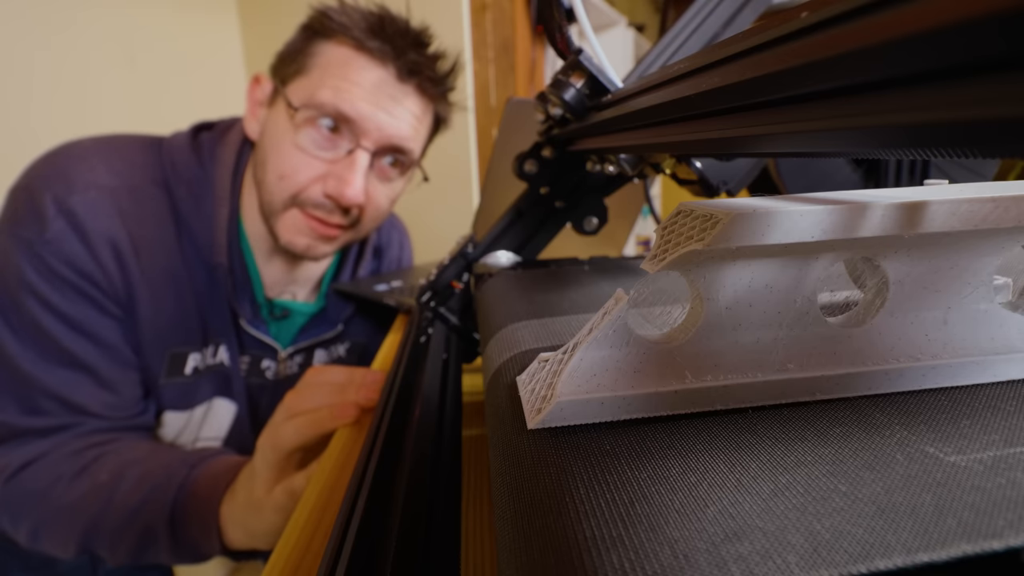
left_click(156, 428)
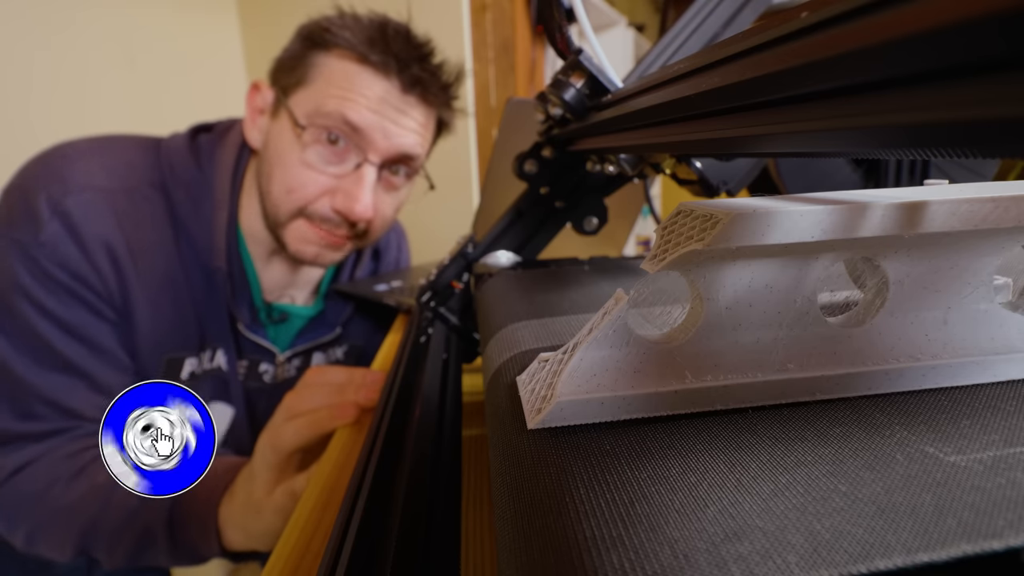